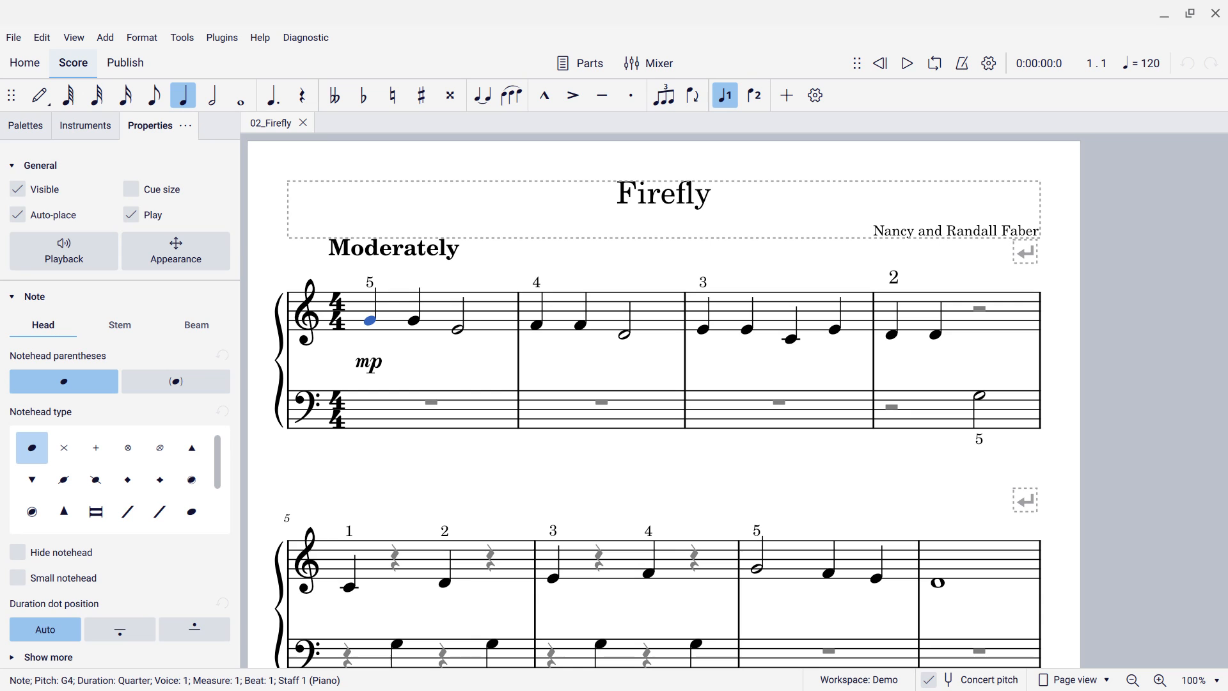
- Open the MuseScore Preferences dialog from the Edit menu
click(41, 37)
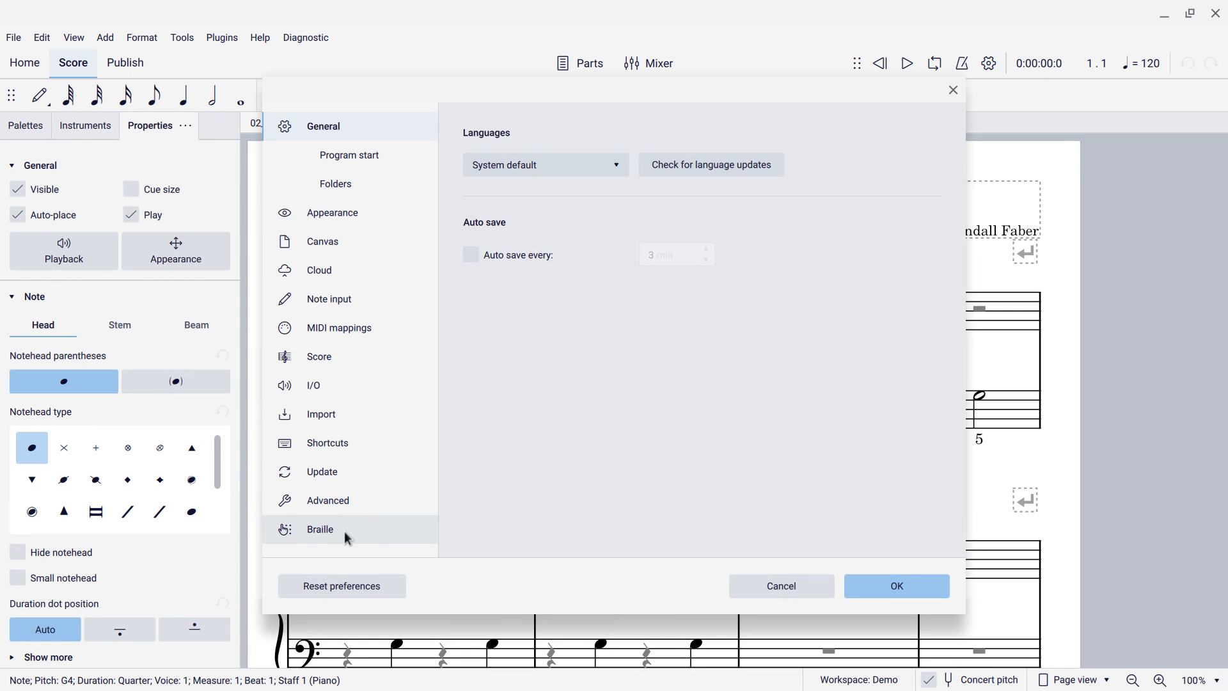
- On the Braille preferences page, enable 'Show braille panel'
click(321, 529)
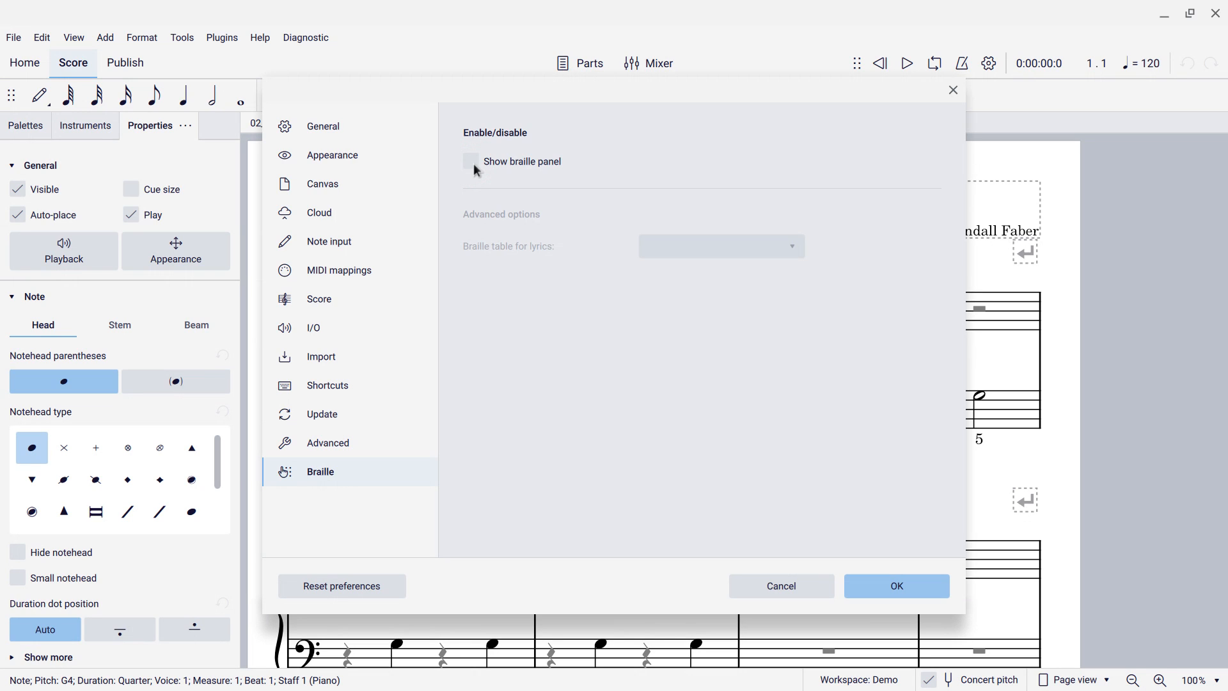
click(470, 161)
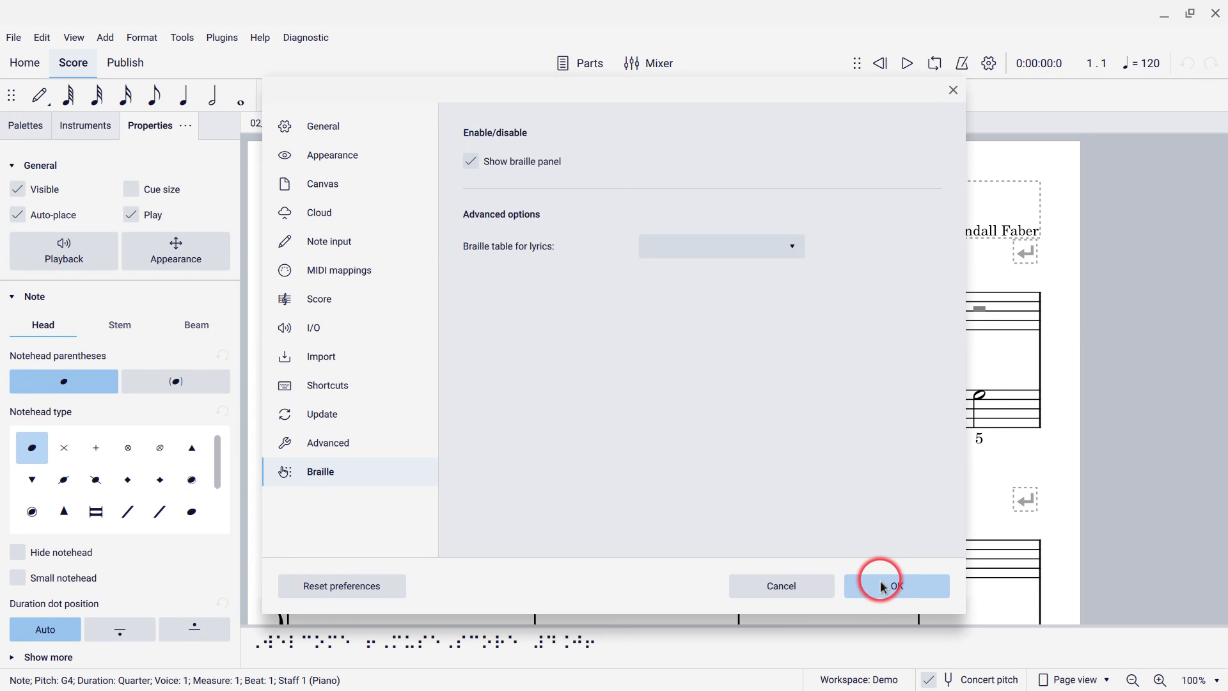
- Confirm the preferences with OK, keeping the braille panel below the score
click(896, 586)
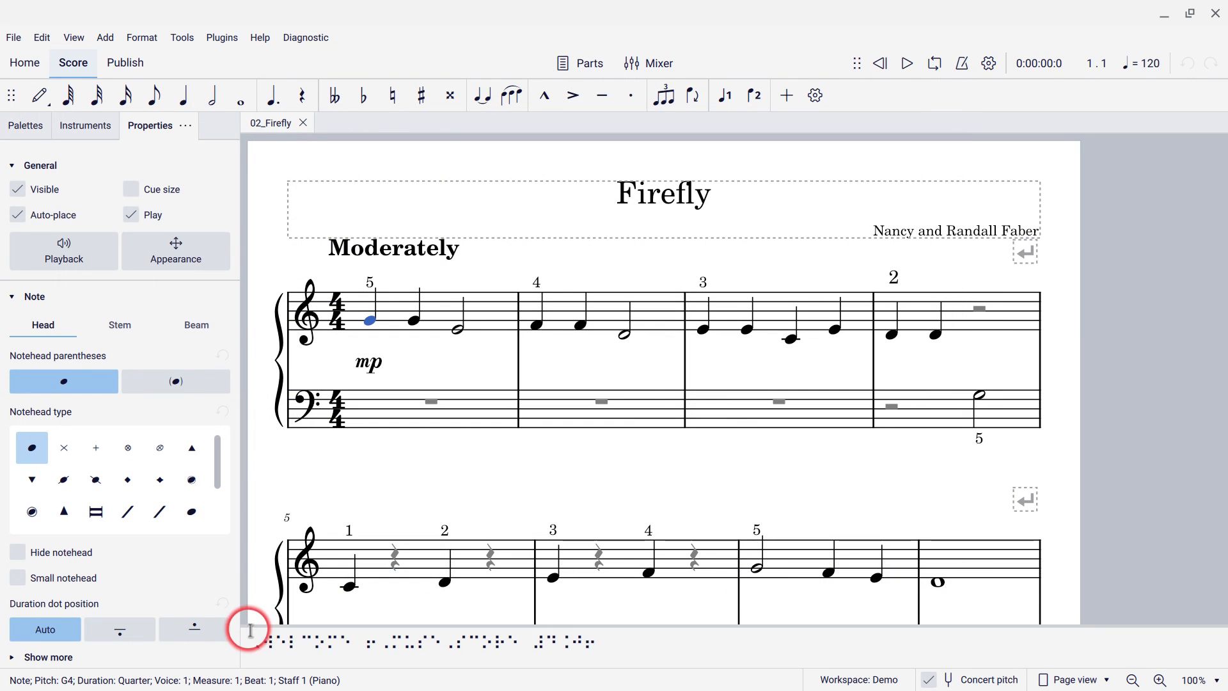
mouse_move(529, 636)
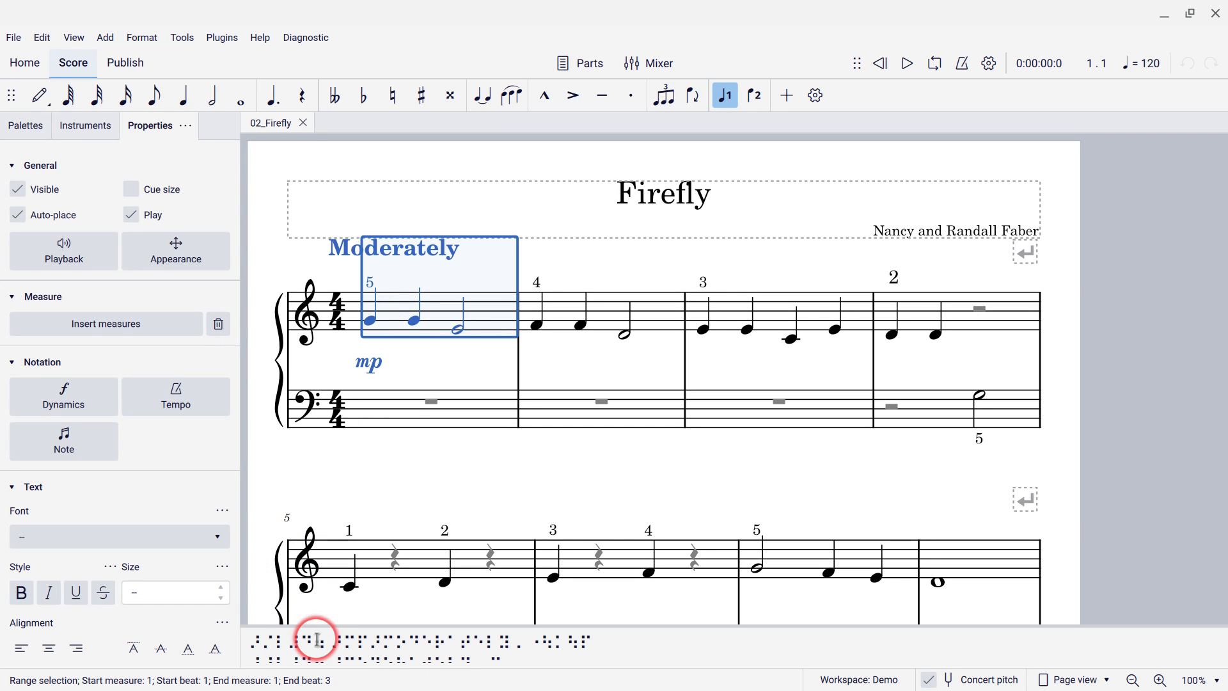
mouse_move(558, 638)
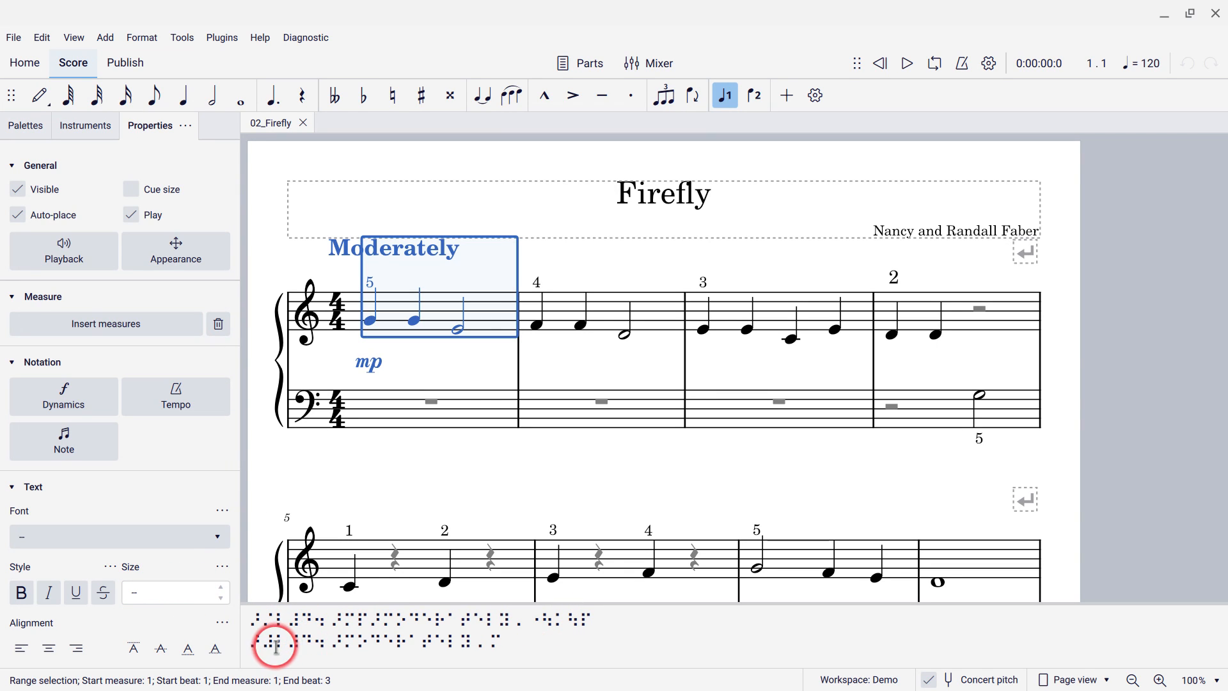
mouse_move(349, 309)
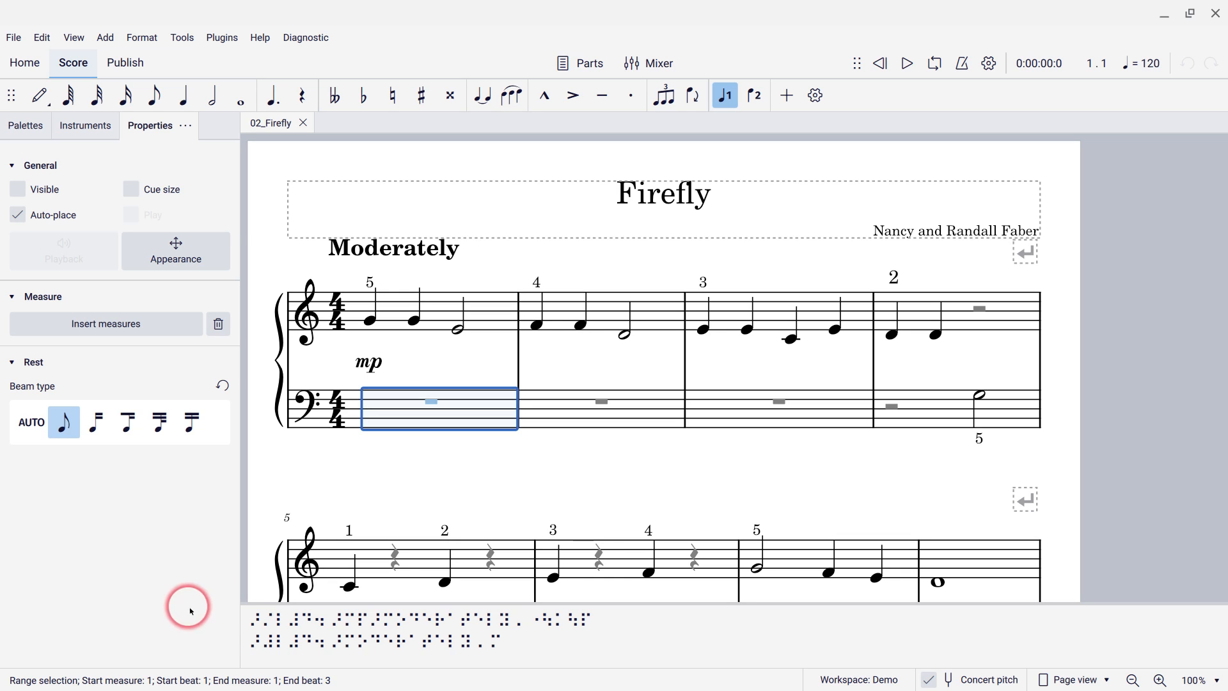
- Select the first measure's treble clef and open the File menu
click(306, 311)
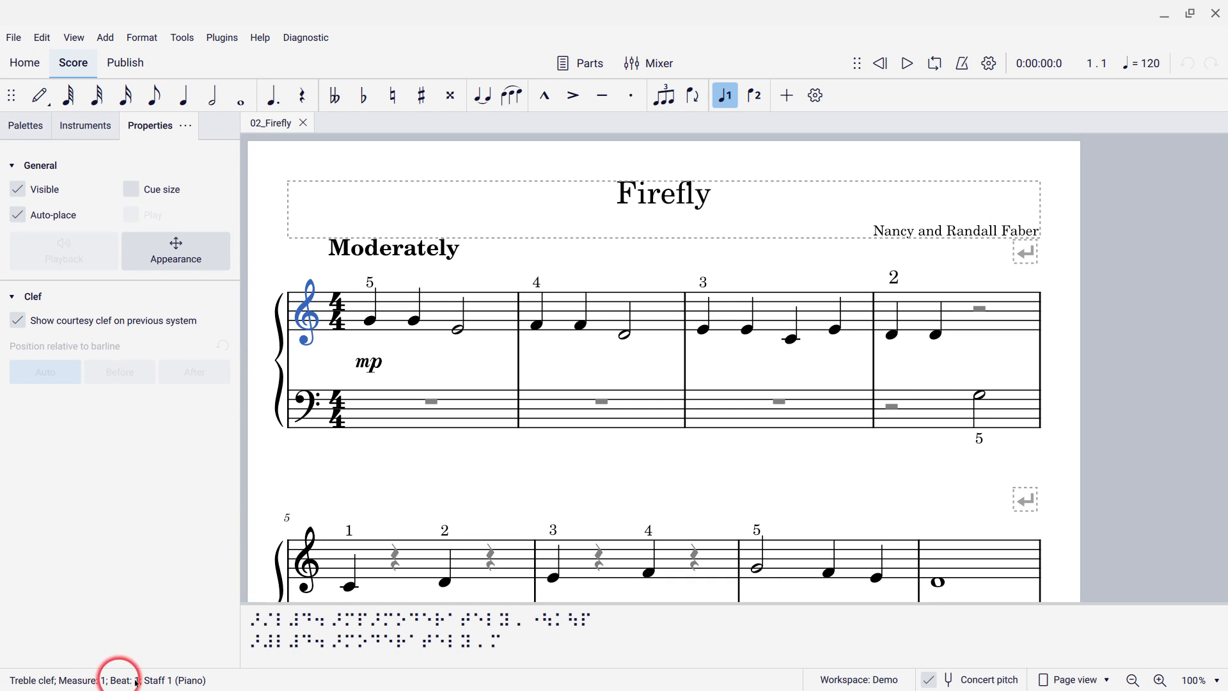
mouse_move(20, 687)
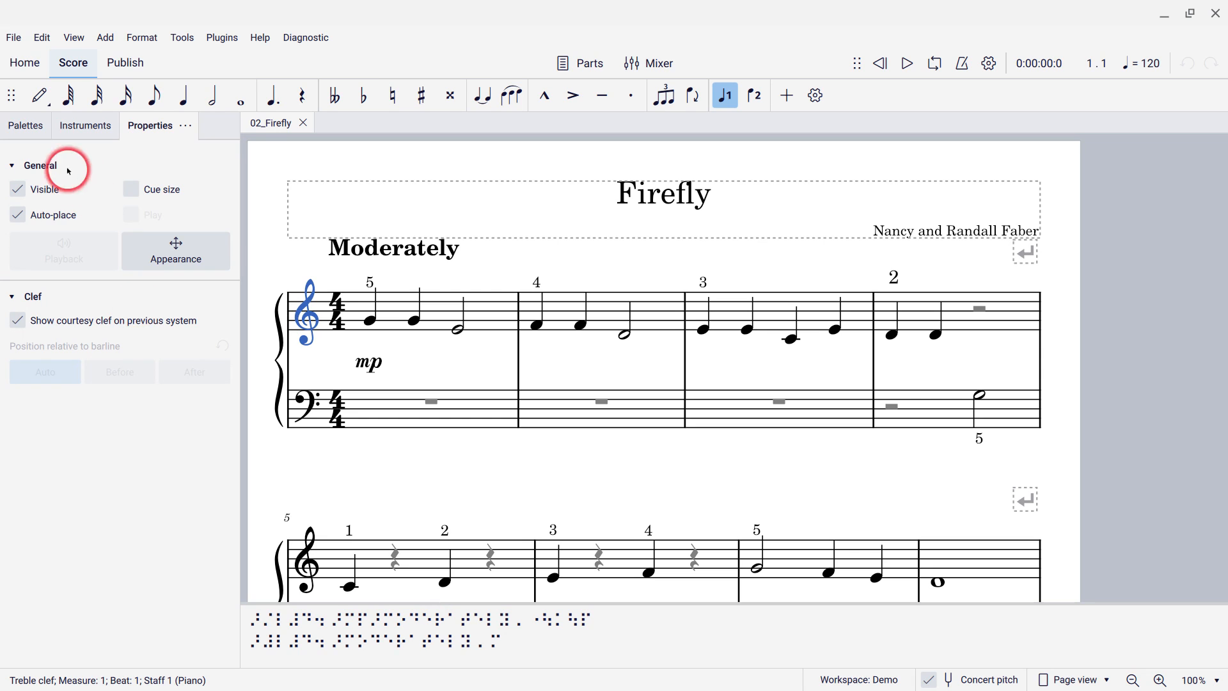
click(13, 37)
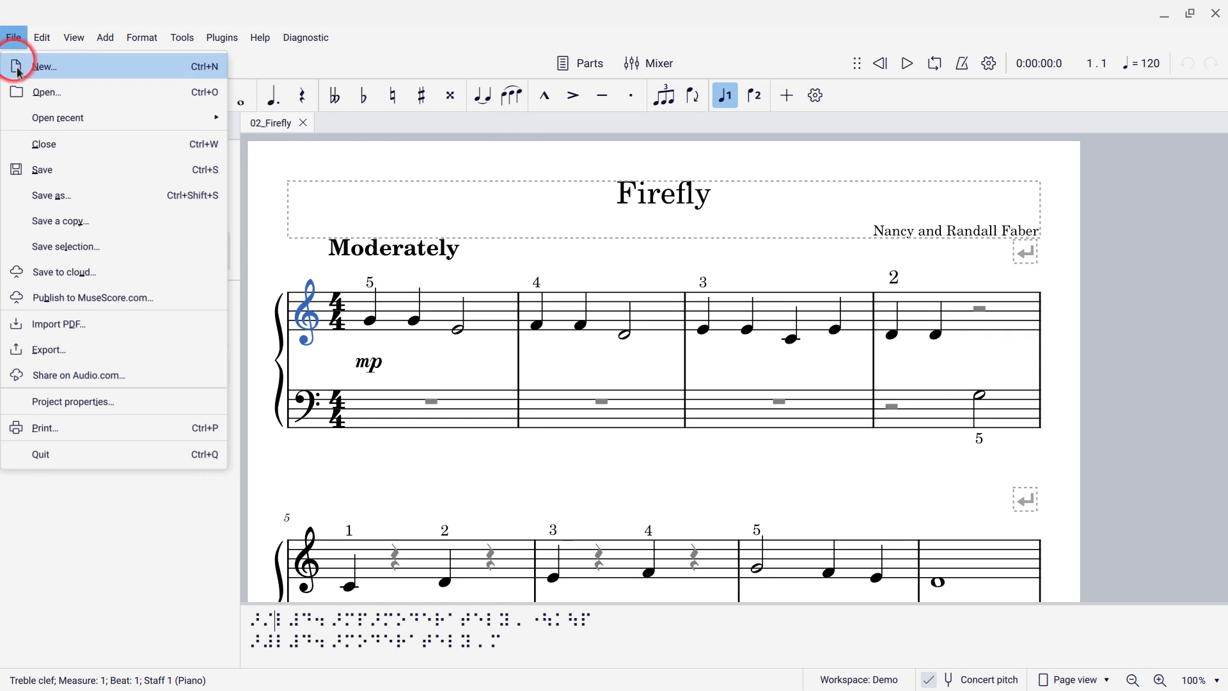
mouse_move(56, 349)
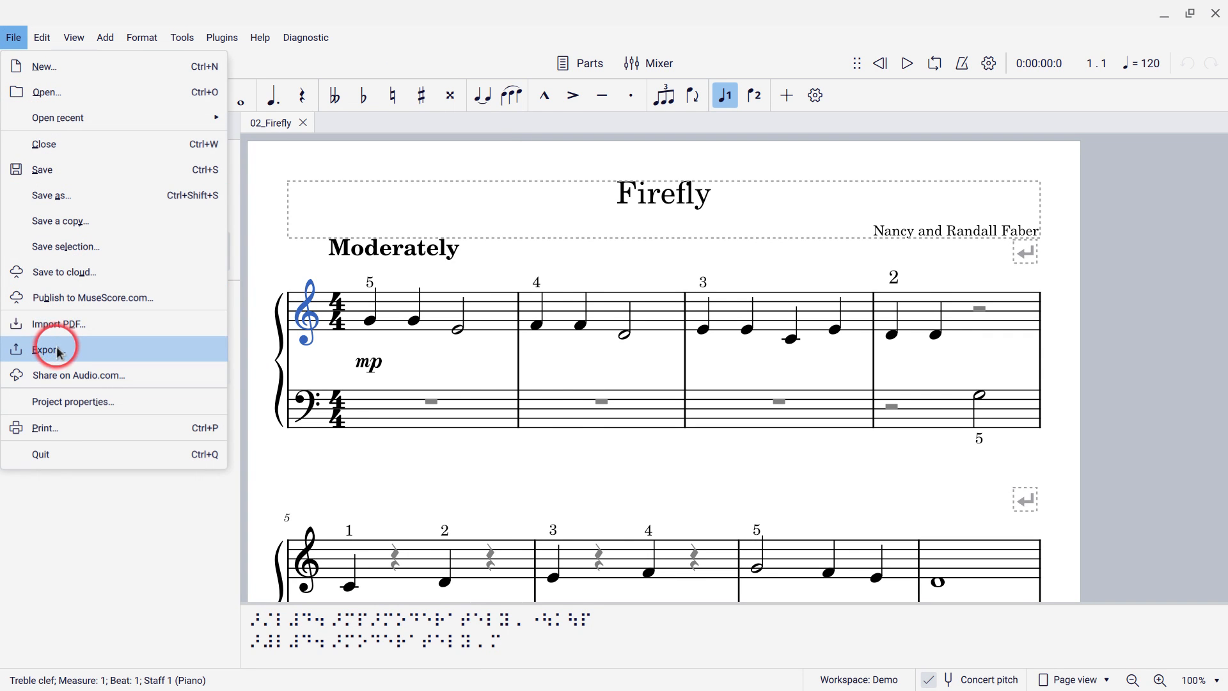
- Open the Export dialog and set the format to Braille
click(46, 349)
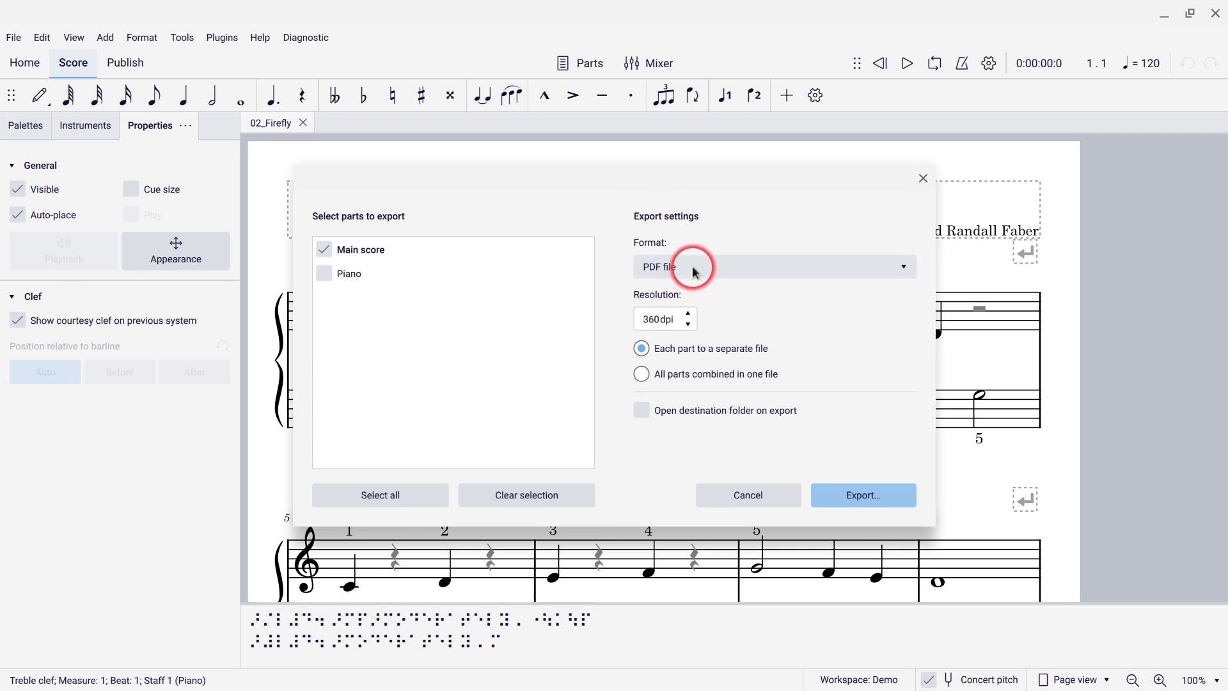
click(771, 266)
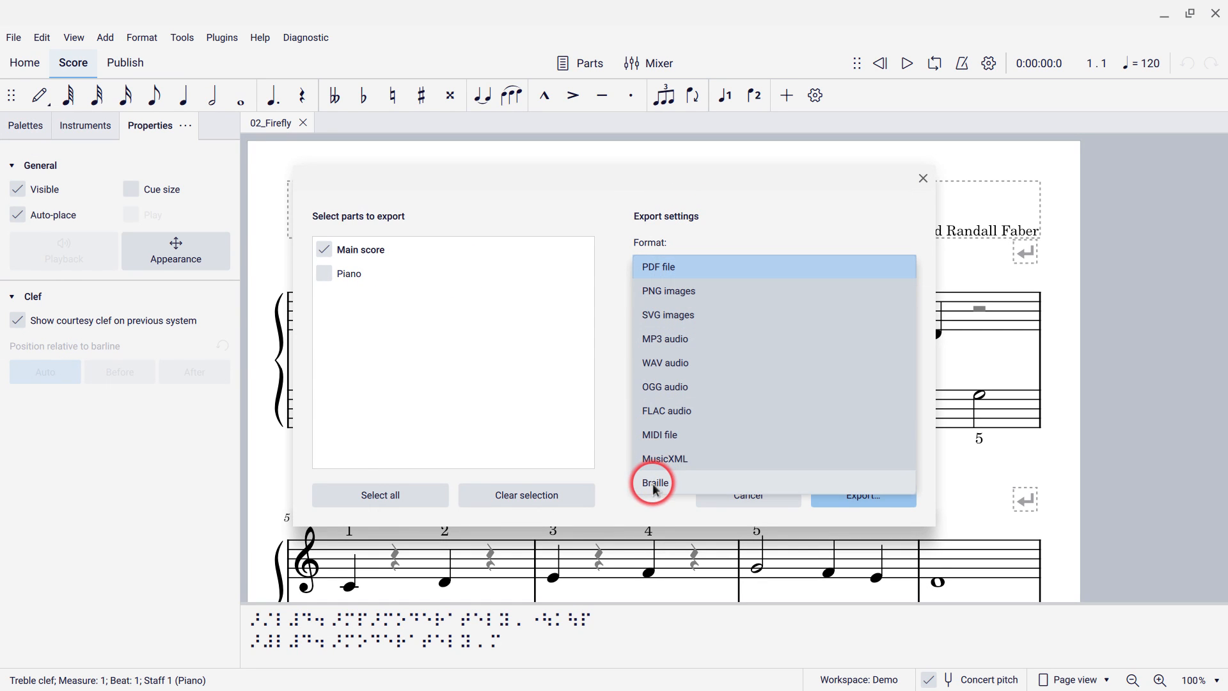
click(655, 482)
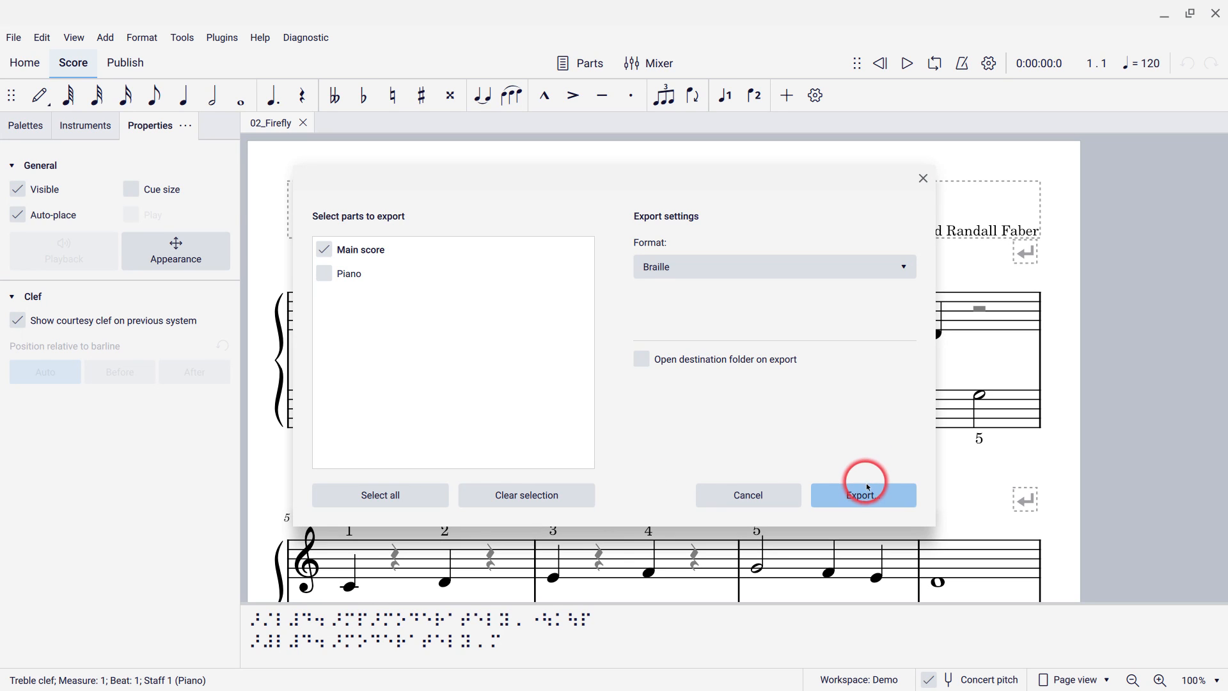
- Start the braille export, then cancel both the save dialog and Export dialog
click(862, 496)
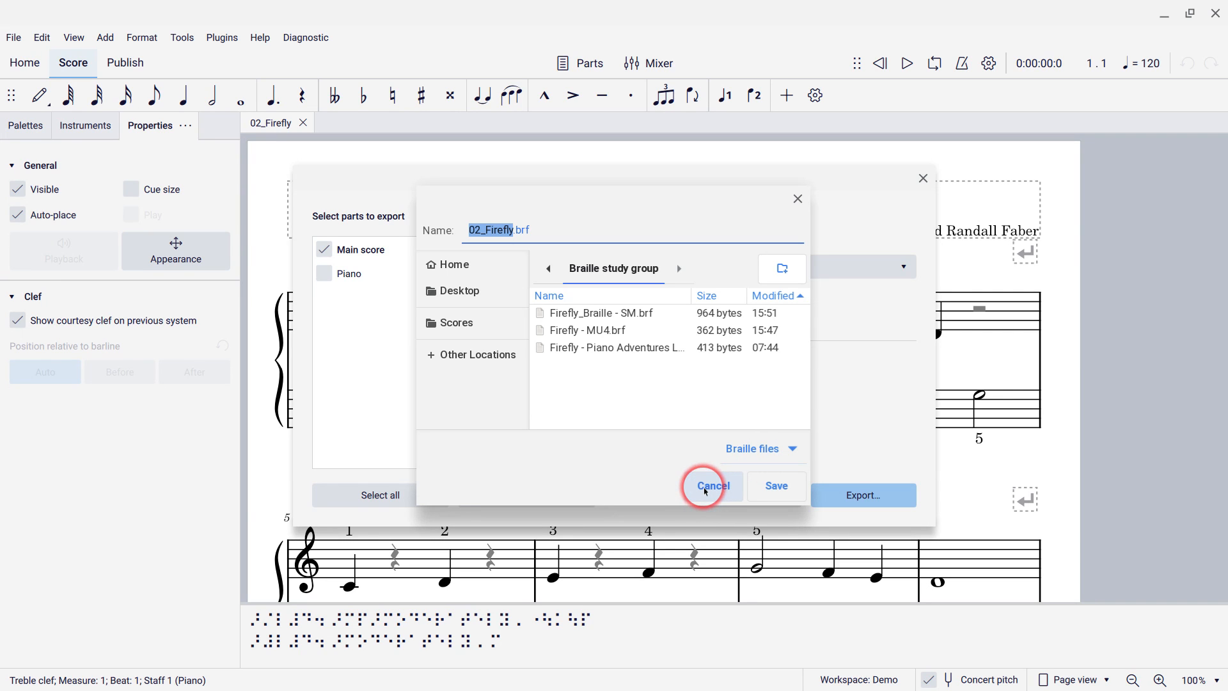
click(711, 486)
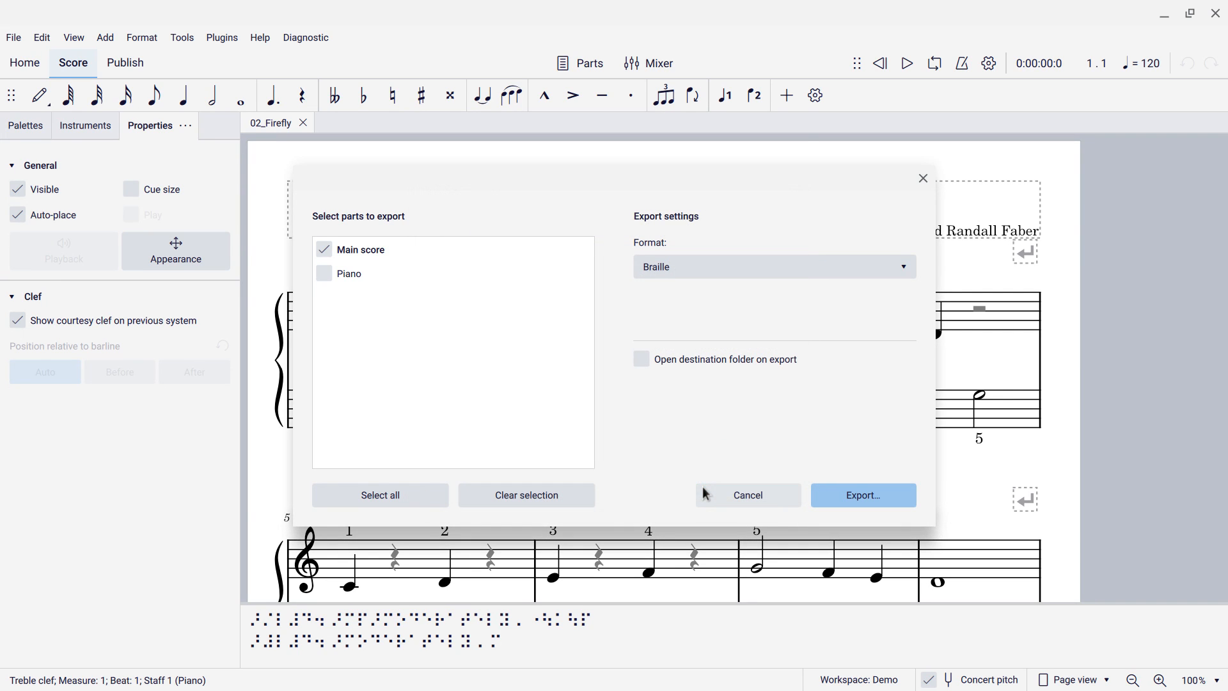
click(746, 496)
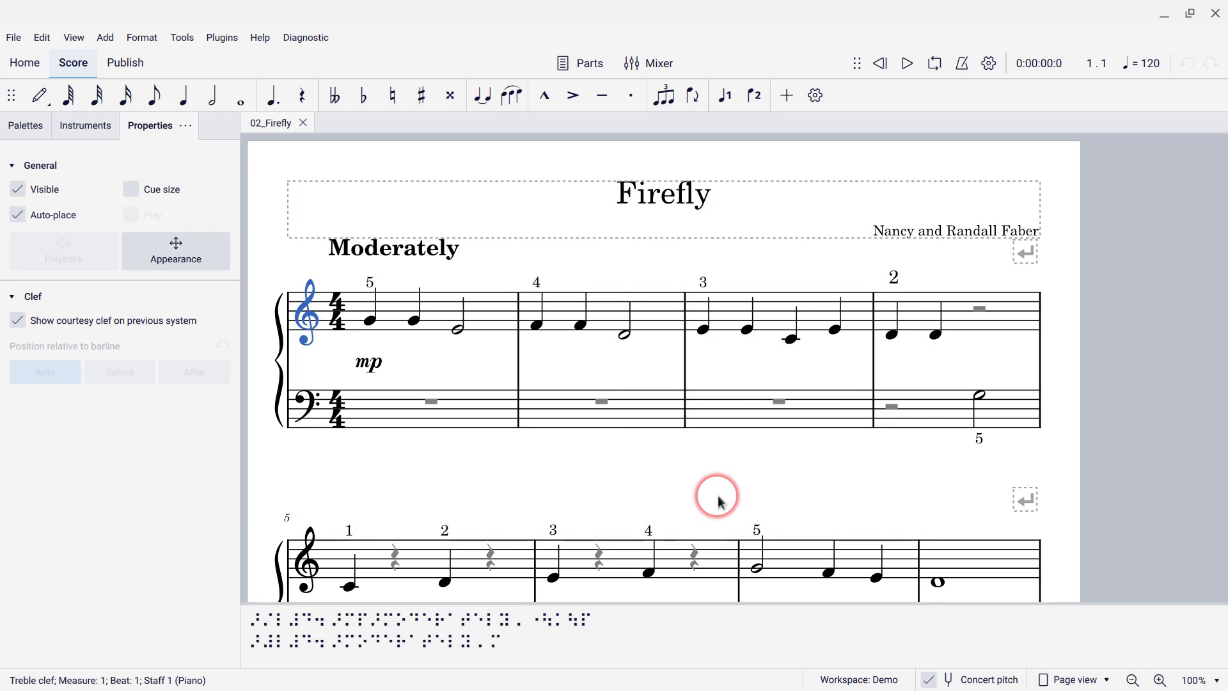